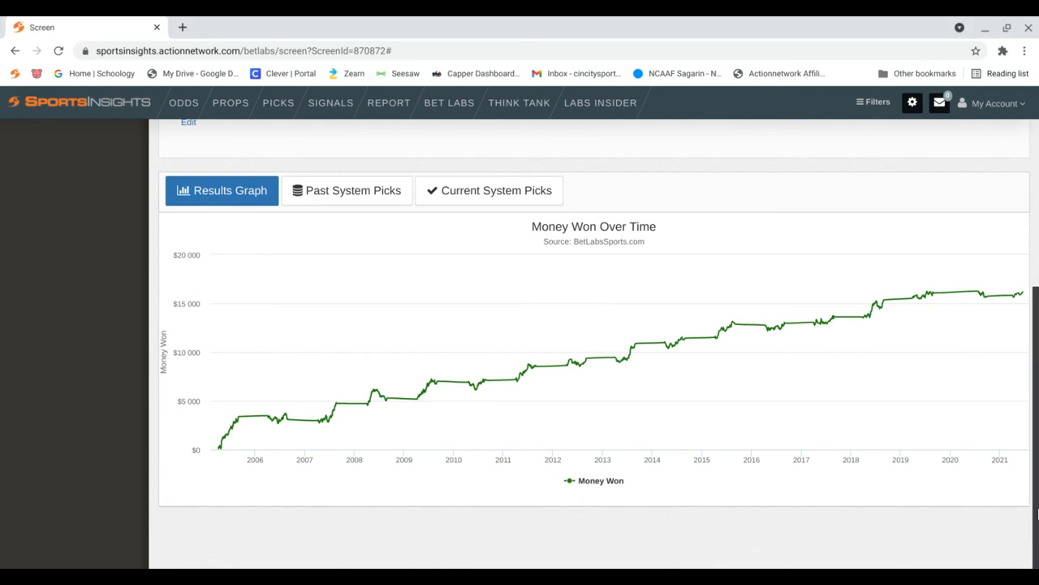
pyautogui.scroll(3)
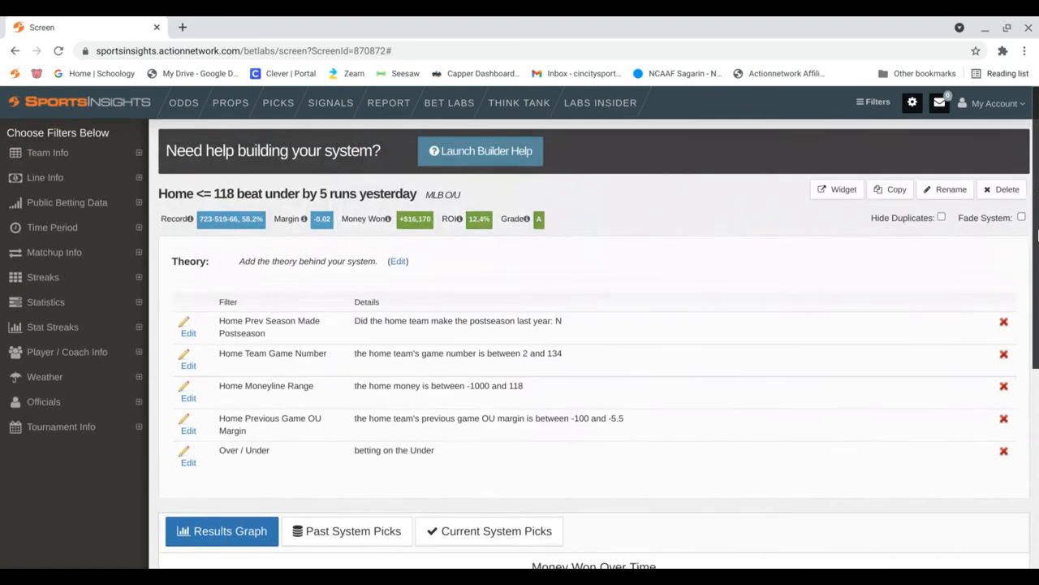